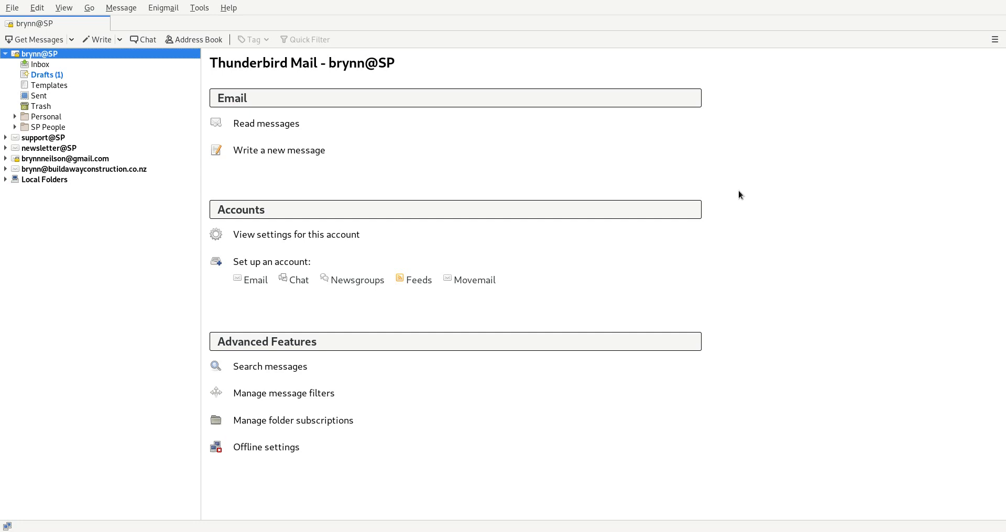
mouse_move(279, 150)
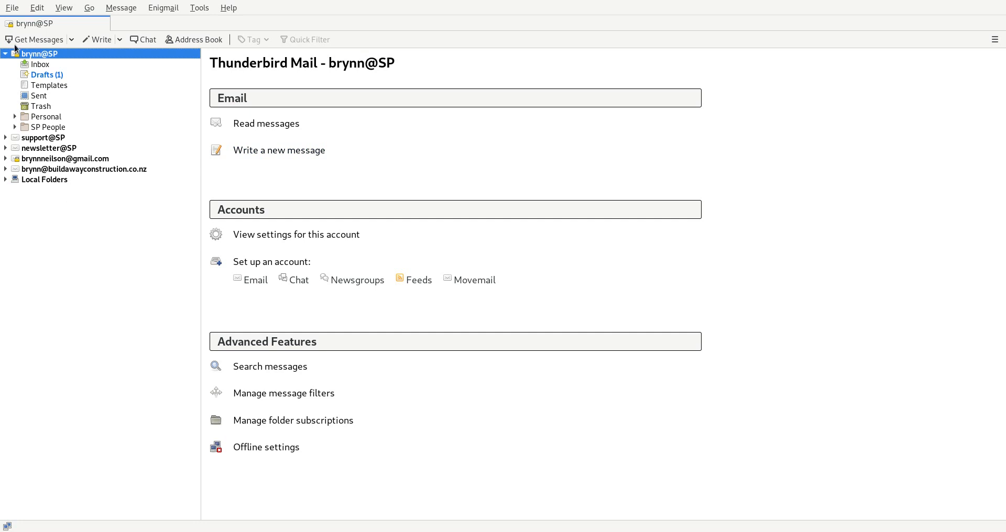
Step: Open the File menu to show the New options, including Existing Mail Account
left_click(11, 7)
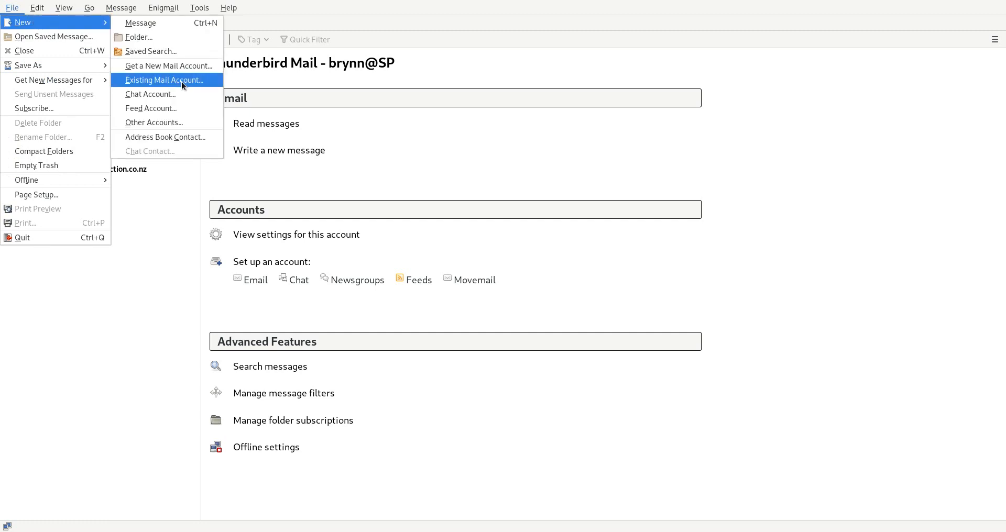
Step: Start an existing mail account named Dean, enter address and password, and look up settings
left_click(165, 80)
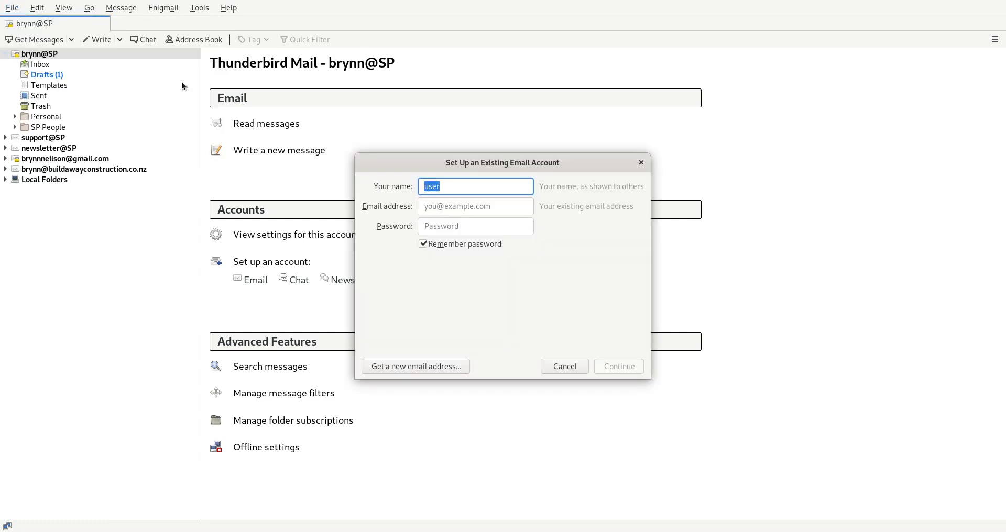
left_click(474, 187)
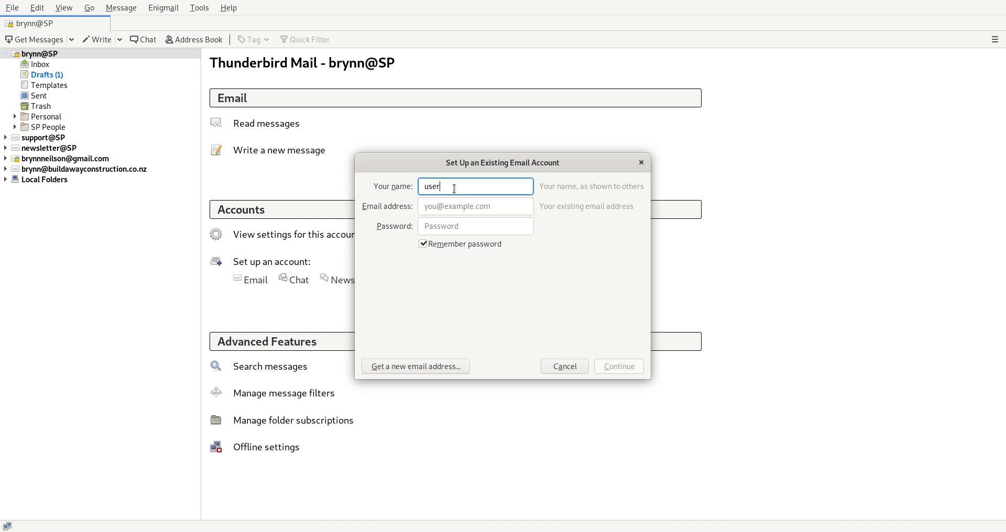
type("Dean")
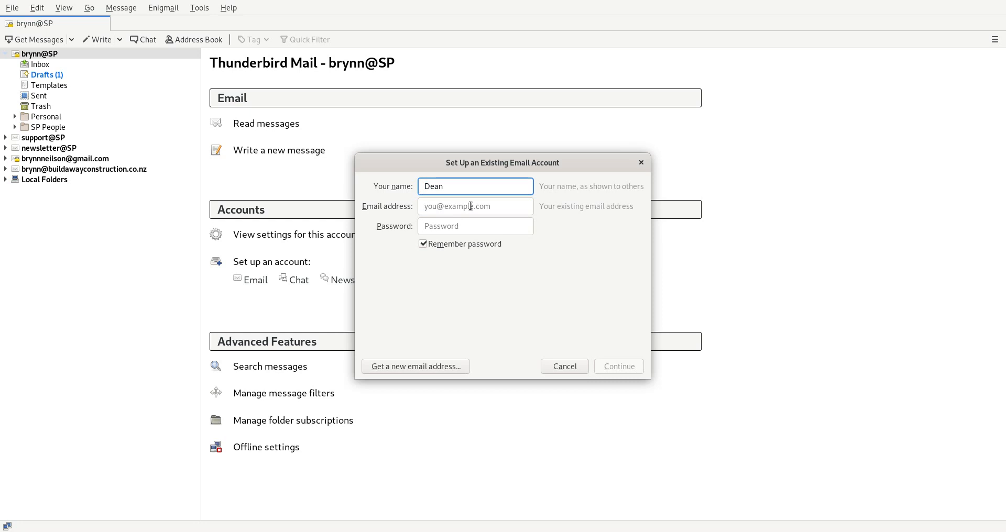
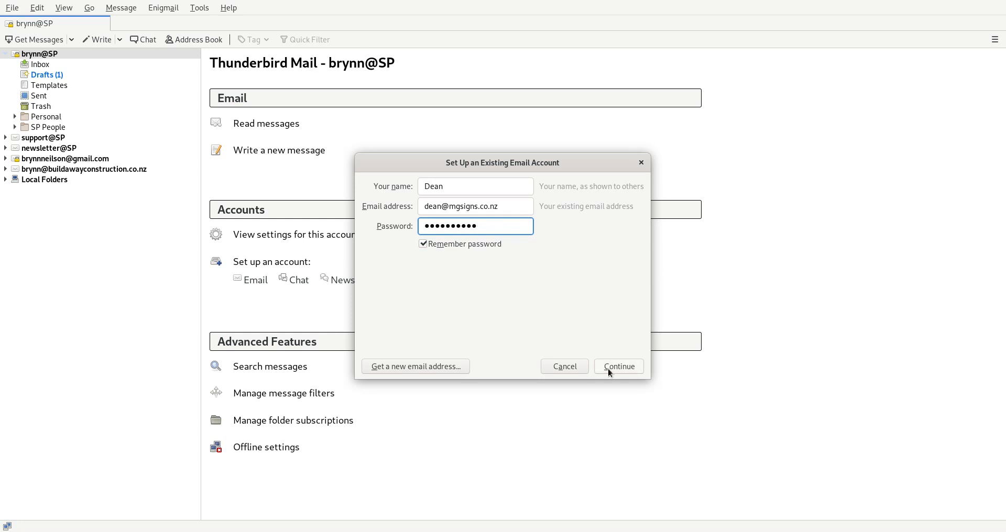
left_click(617, 366)
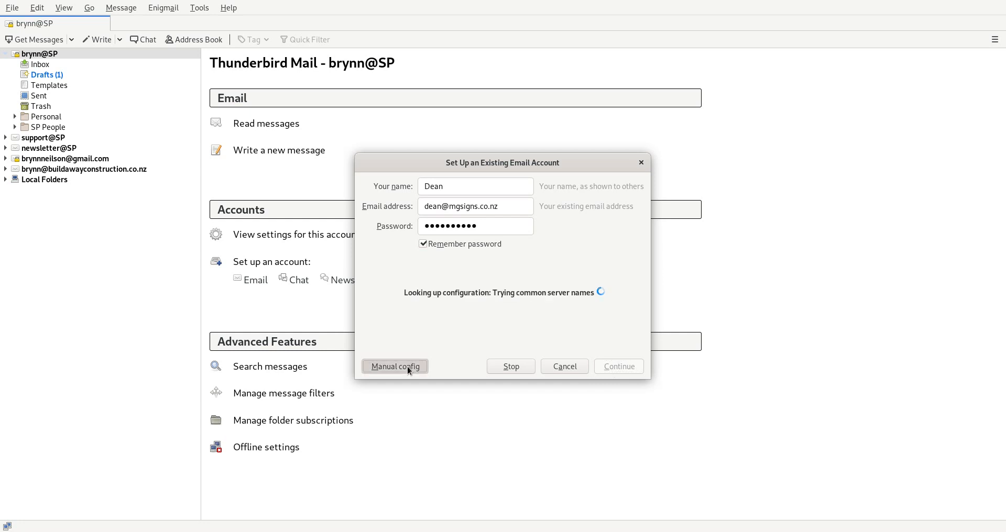
Step: Manually set incoming and outgoing hostnames to secure.spinningplanet.co.nz and edit both usernames
left_click(394, 366)
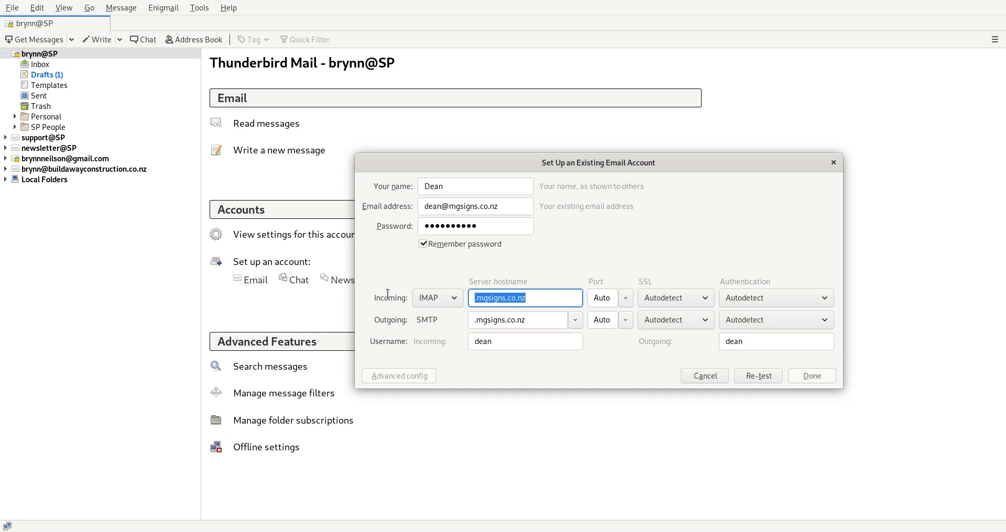
type("secure.spinni")
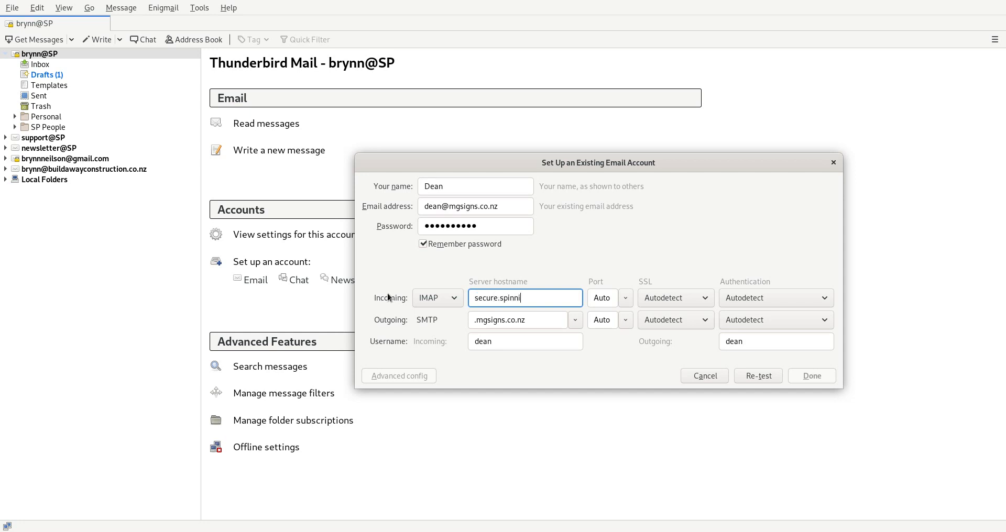
type("ngplanet.co.nz")
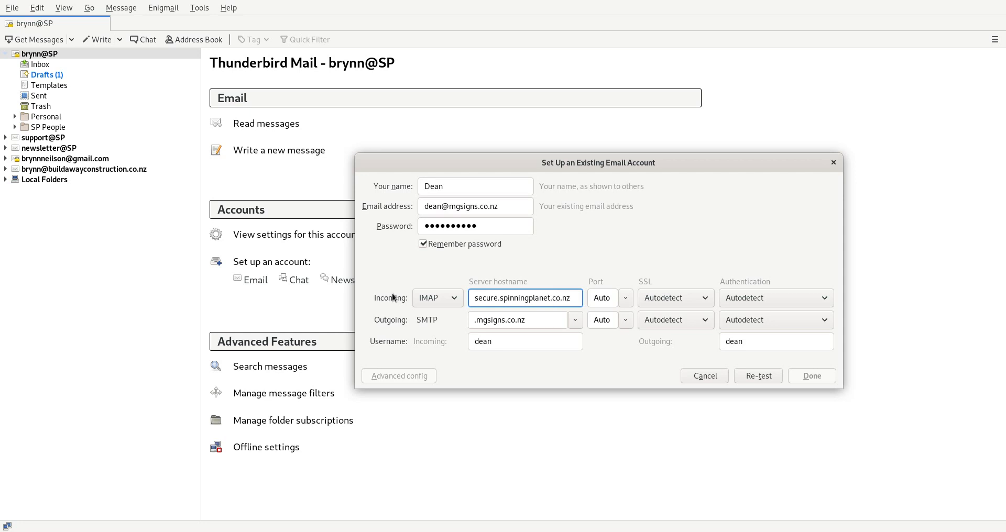
left_click(517, 320)
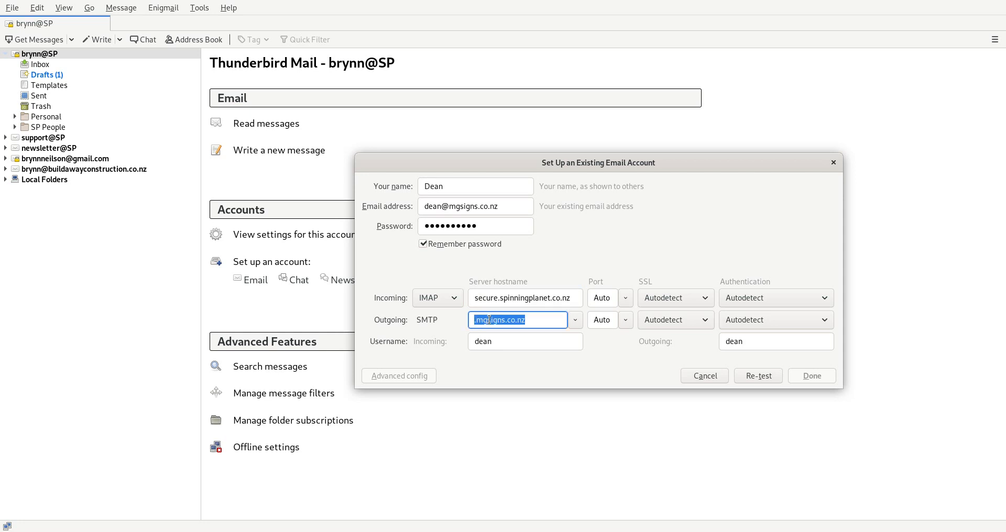
type("secure.spinningplanet.co.nz")
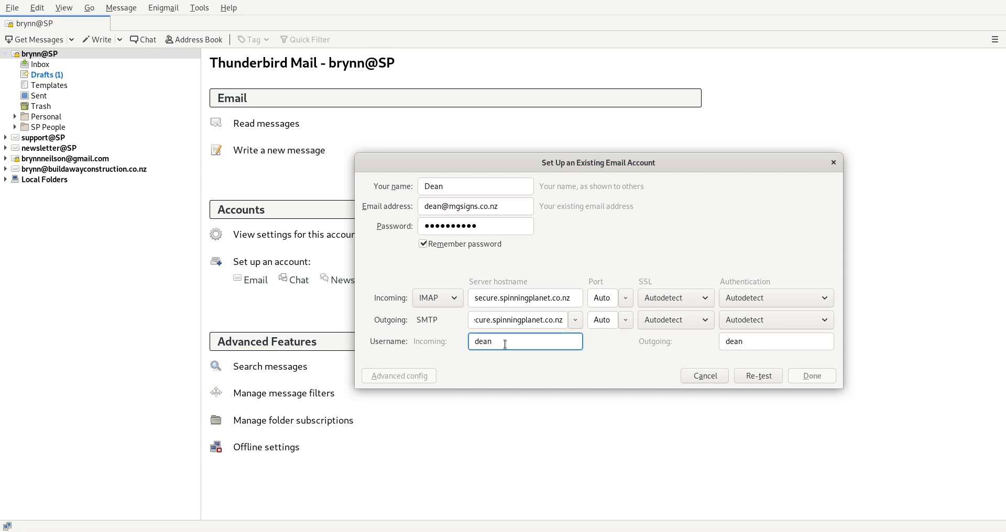
type(".mg")
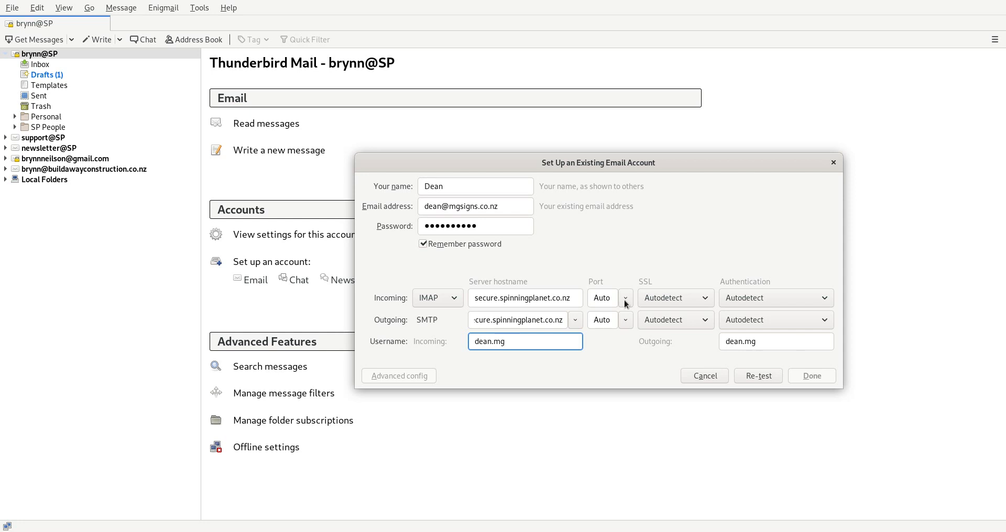
Step: Set the incoming IMAP server to port 143 with normal password authentication
left_click(625, 298)
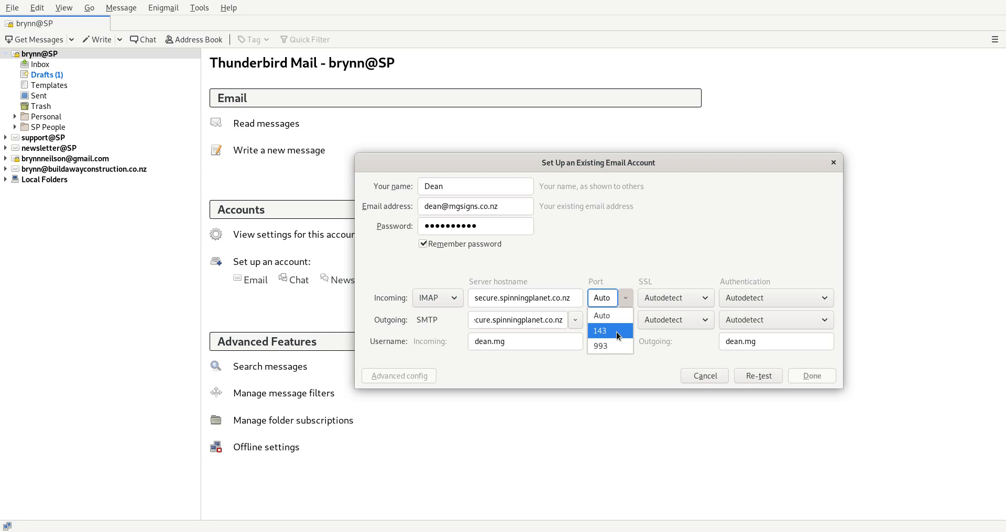
left_click(600, 330)
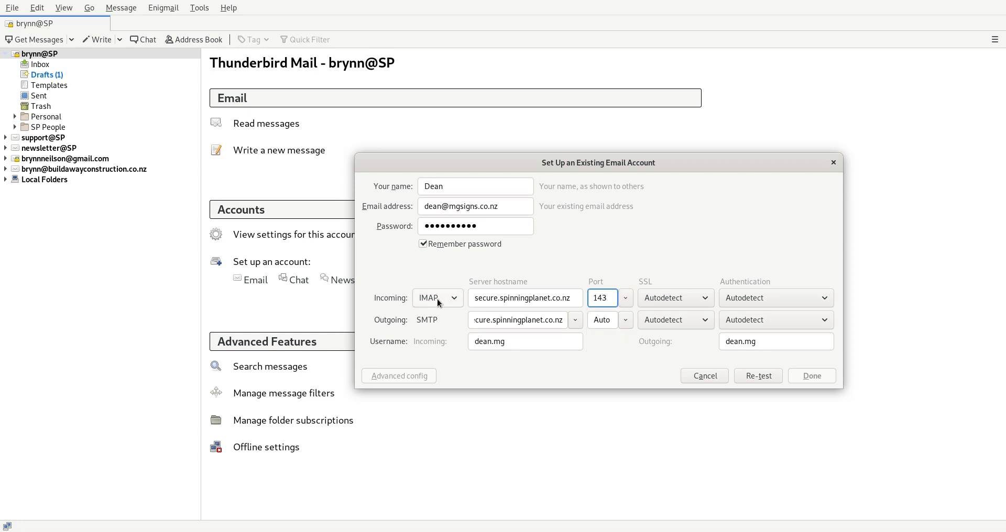
left_click(674, 298)
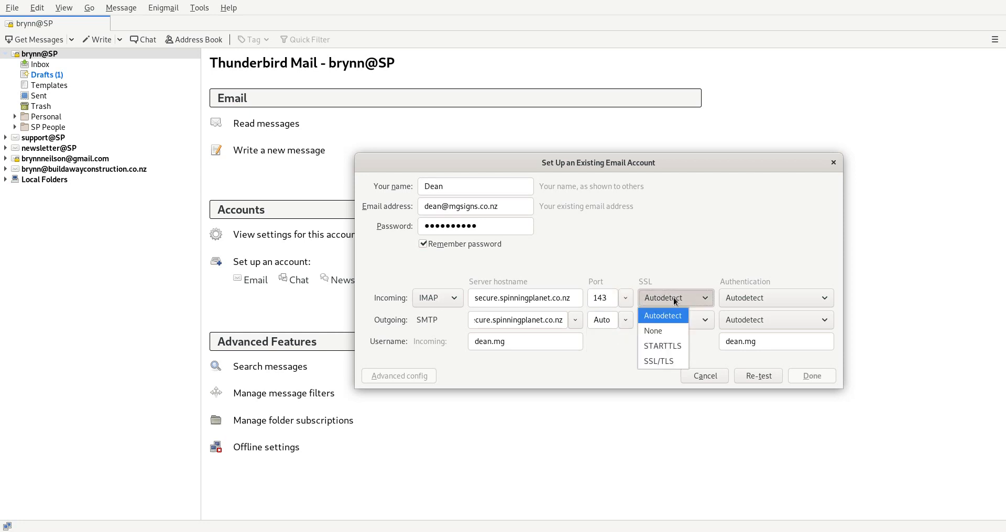
left_click(652, 331)
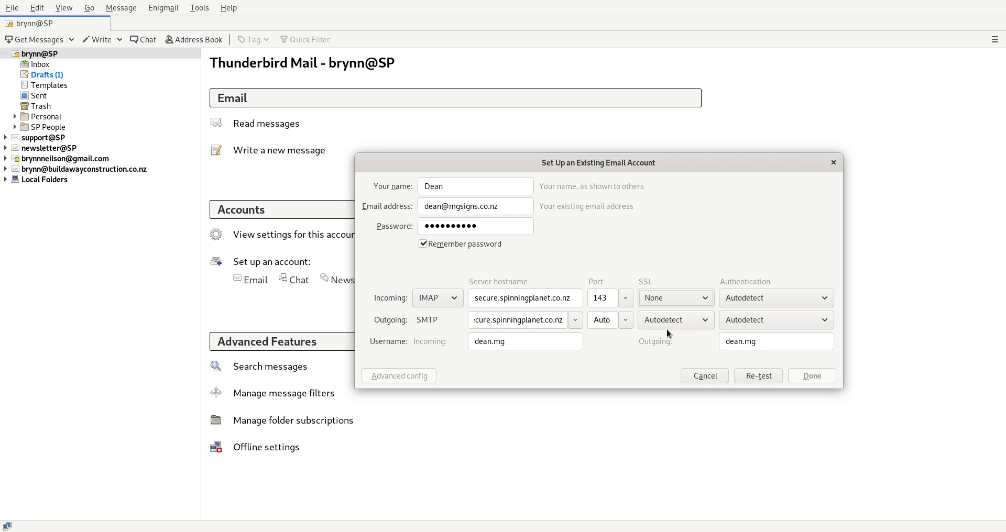
left_click(775, 297)
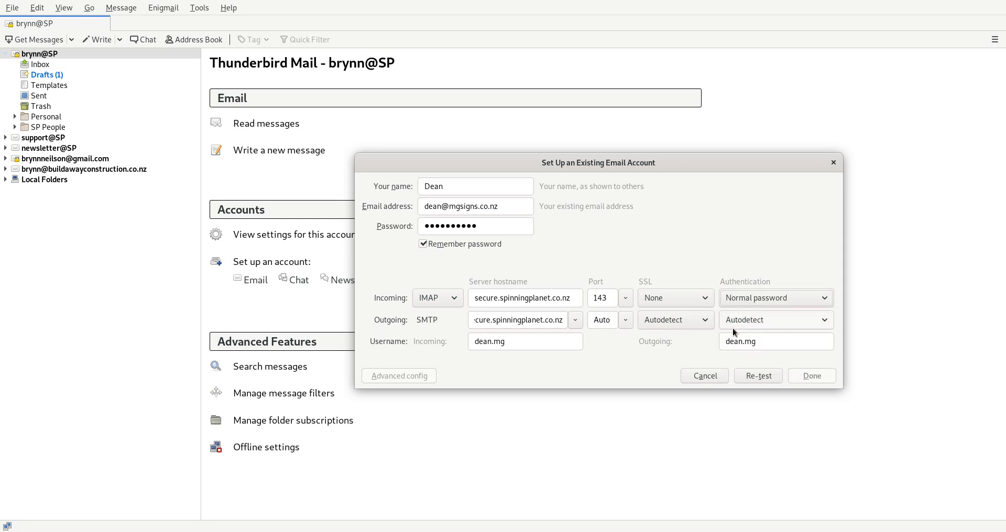
Step: Use normal password for outgoing authentication, then finish setup accepting the unencrypted connection risk
left_click(625, 320)
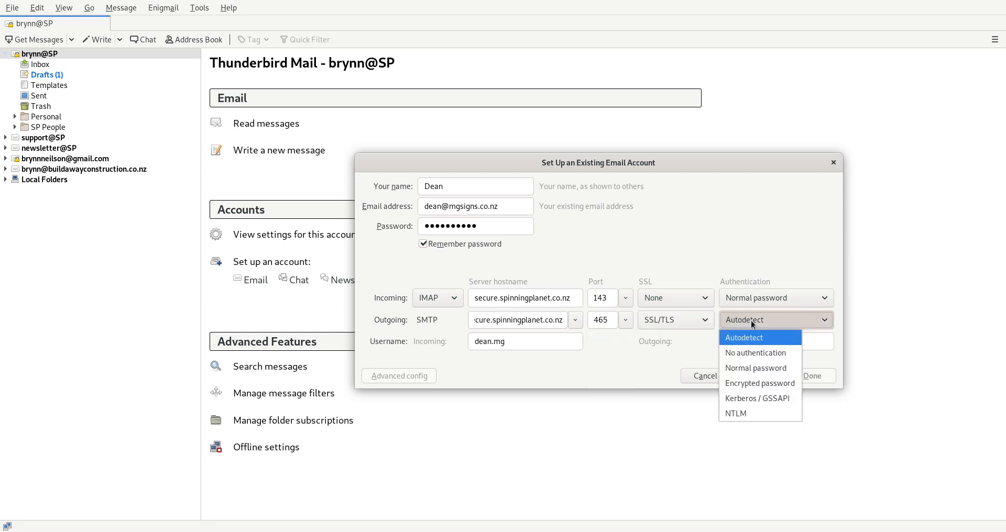
left_click(754, 367)
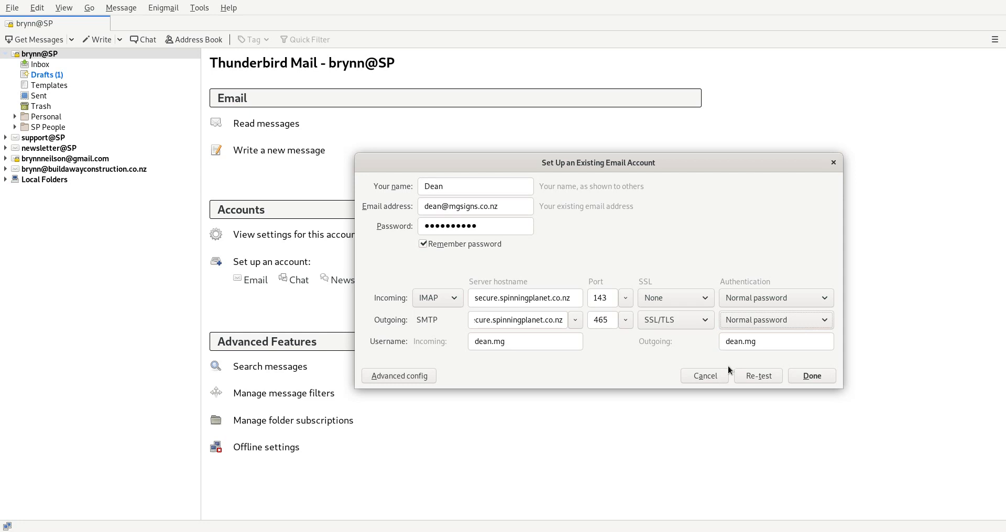
mouse_move(597, 383)
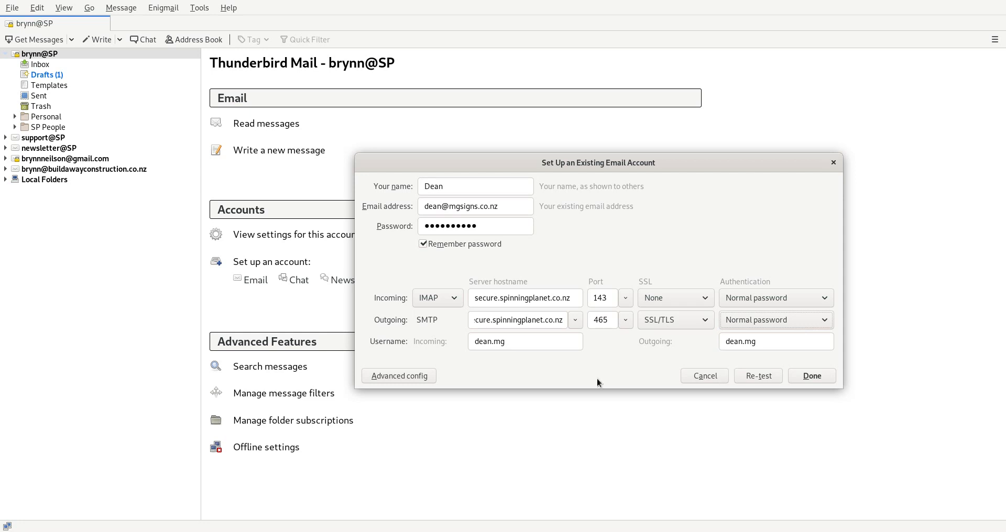
mouse_move(570, 332)
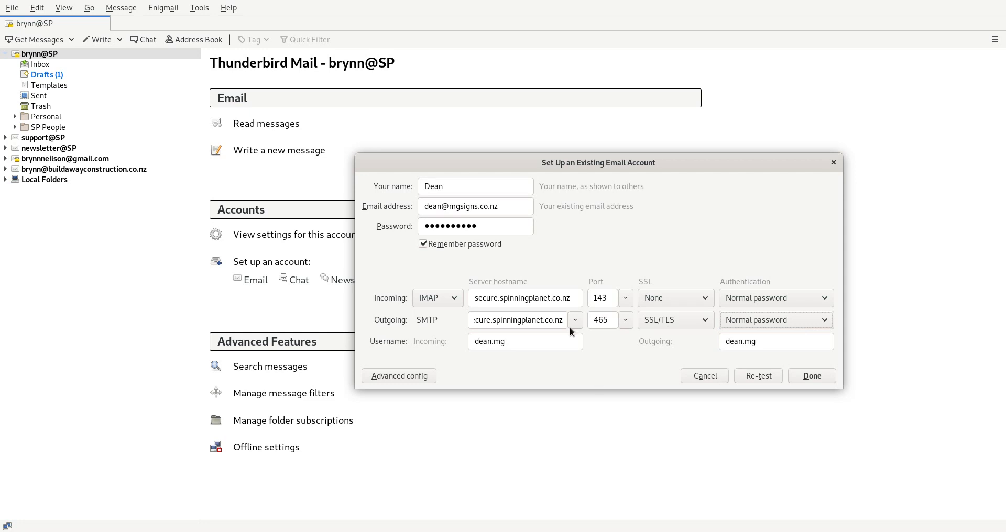
mouse_move(606, 337)
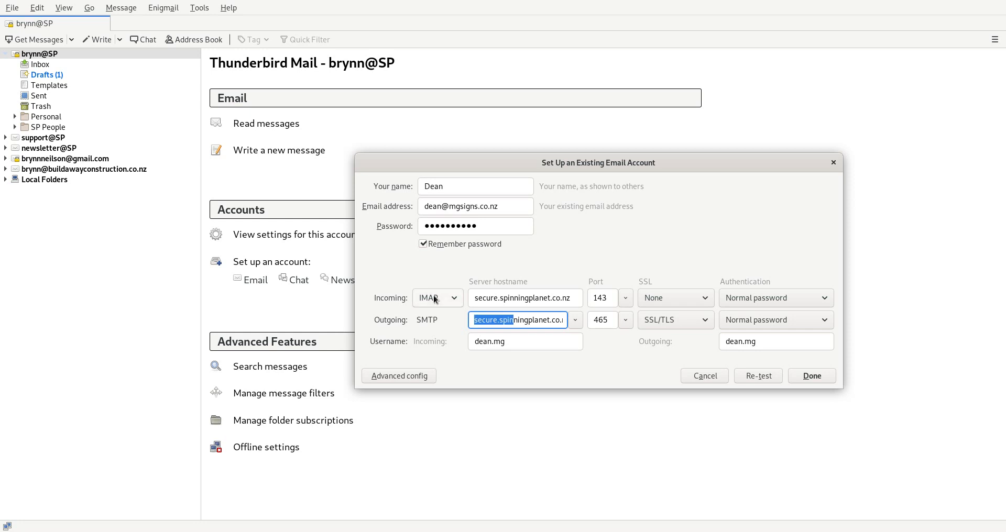
mouse_move(520, 298)
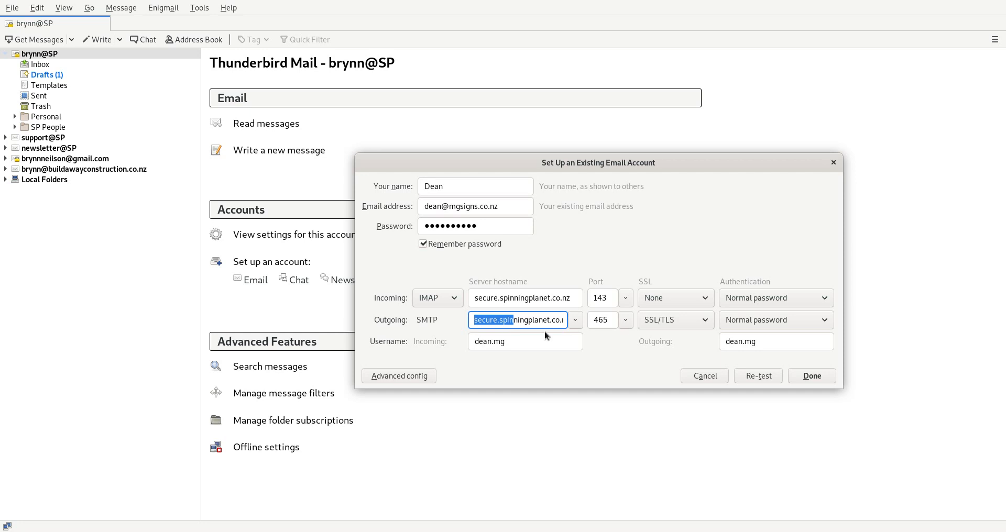
mouse_move(595, 312)
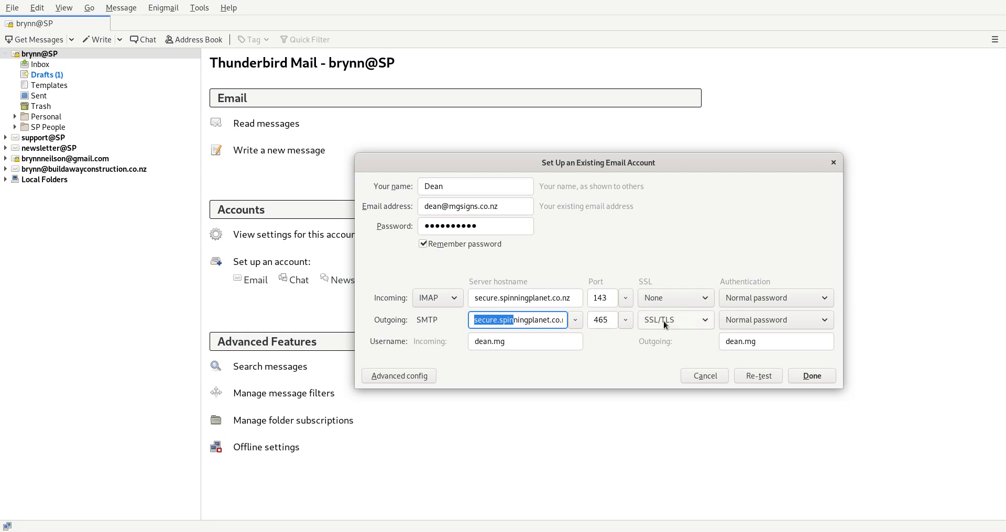
mouse_move(752, 319)
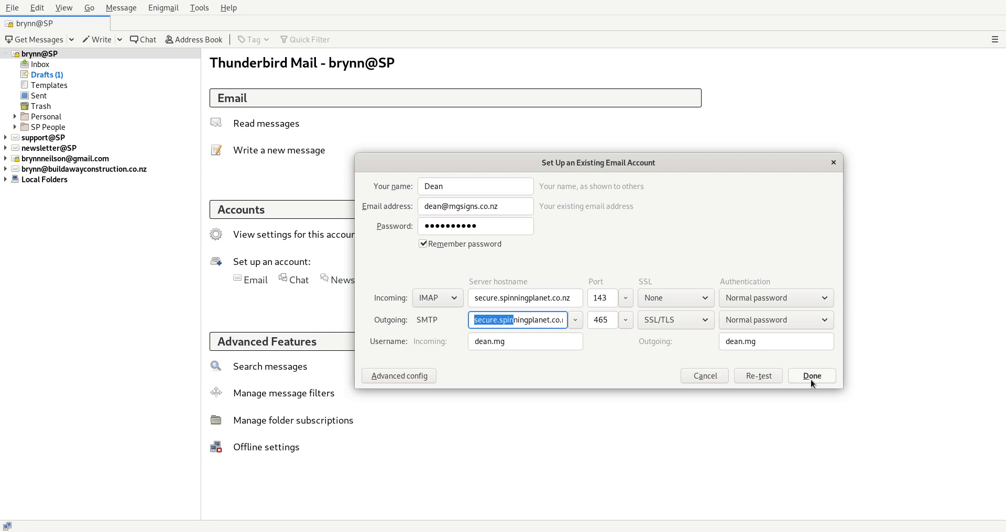
left_click(811, 376)
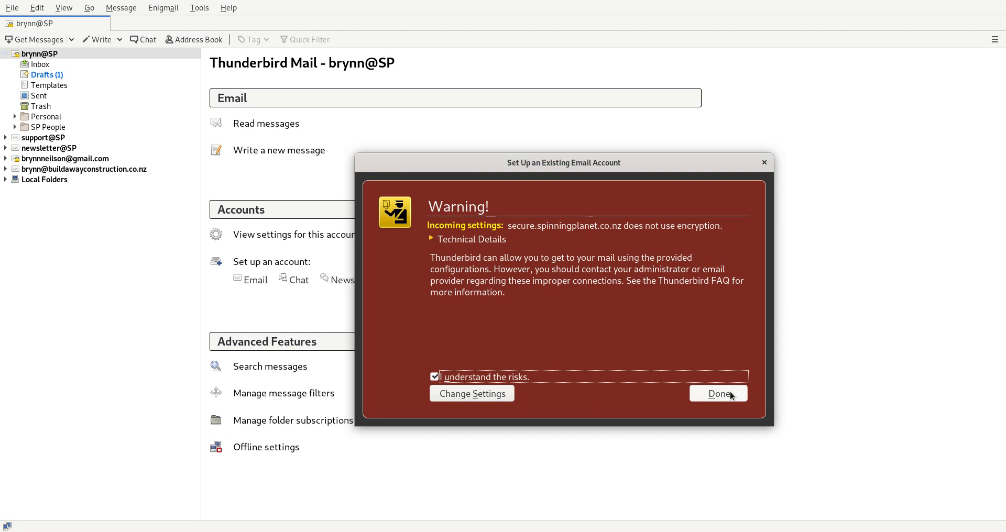
left_click(718, 393)
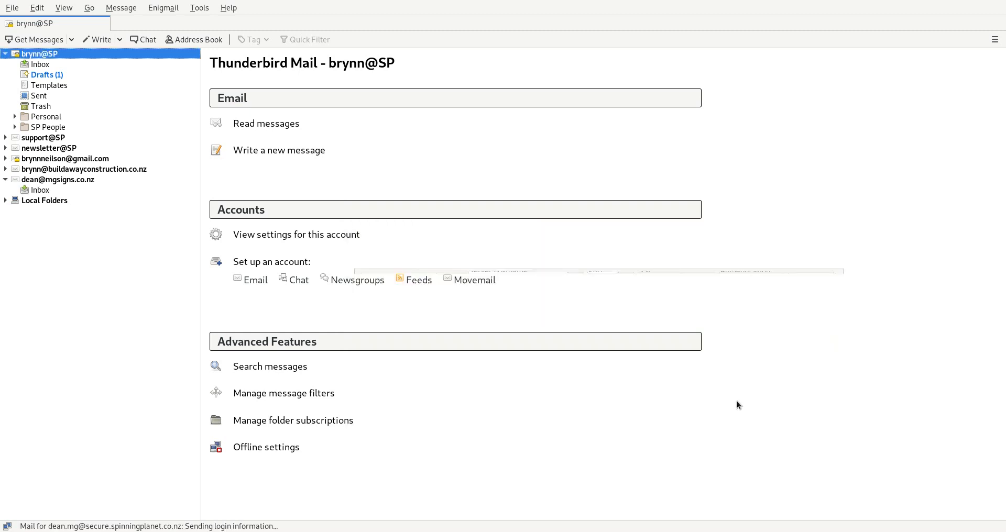
left_click(40, 189)
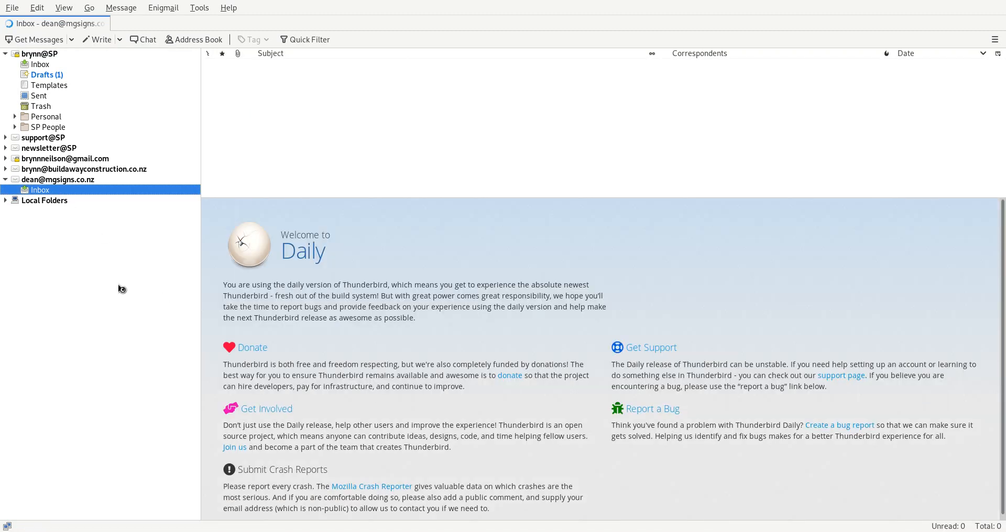
left_click(40, 189)
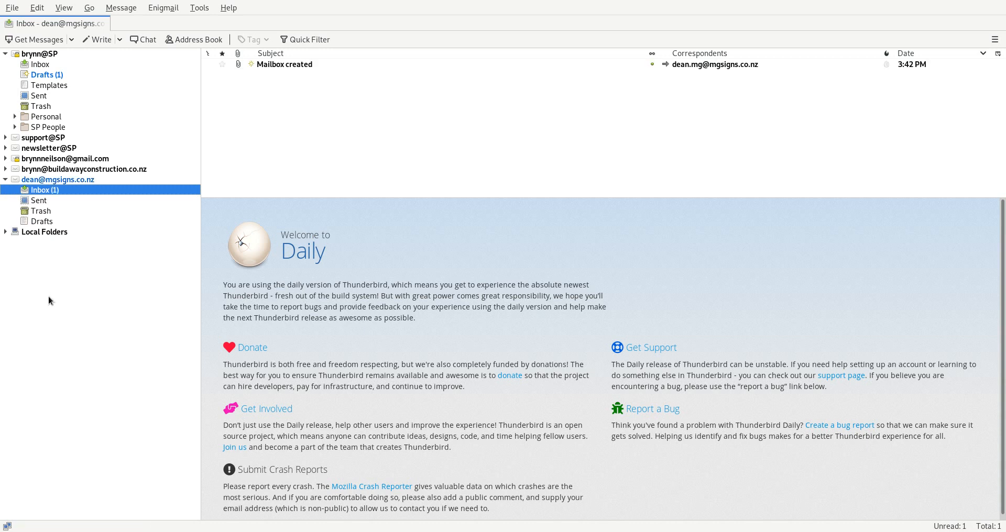
mouse_move(913, 306)
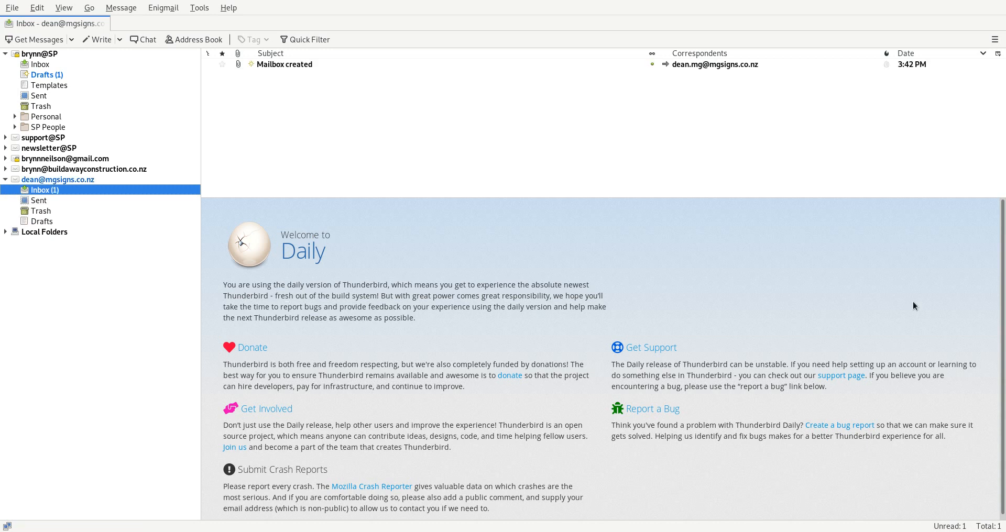
mouse_move(943, 283)
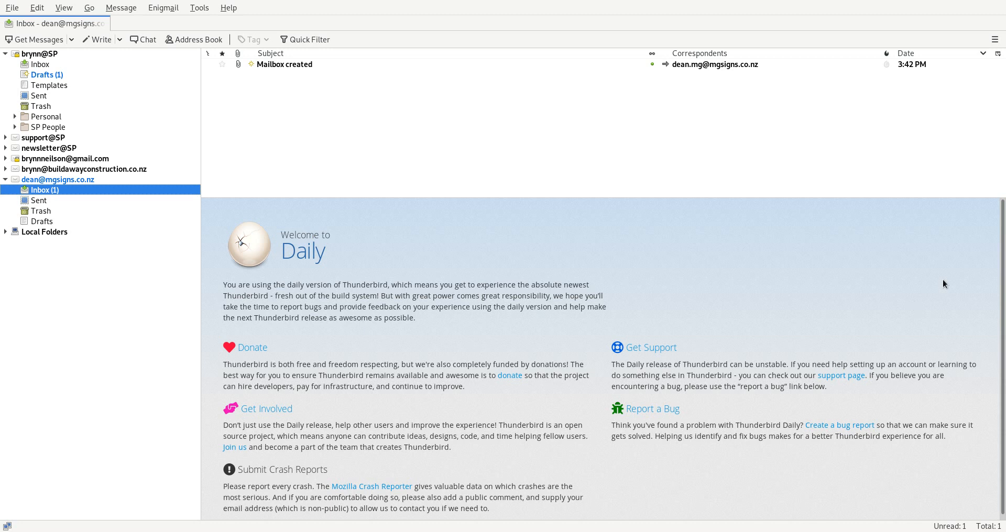